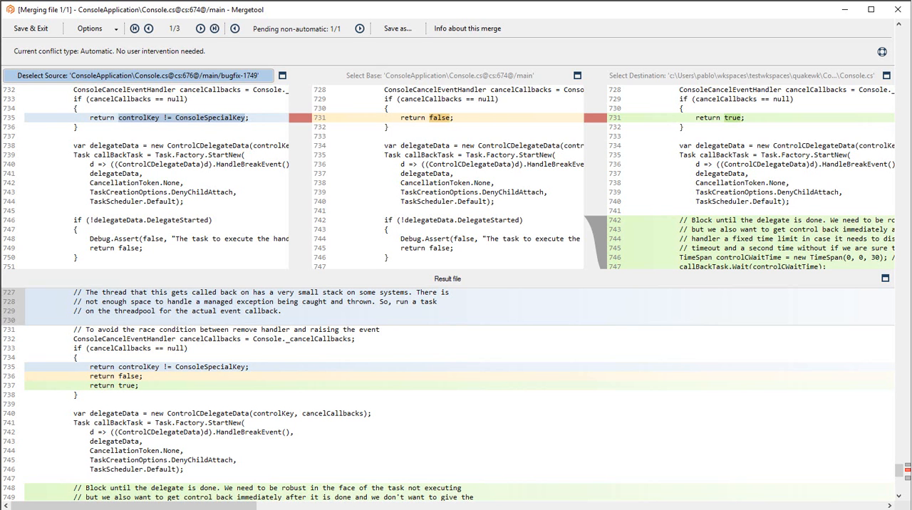
pyautogui.moveTo(12, 277)
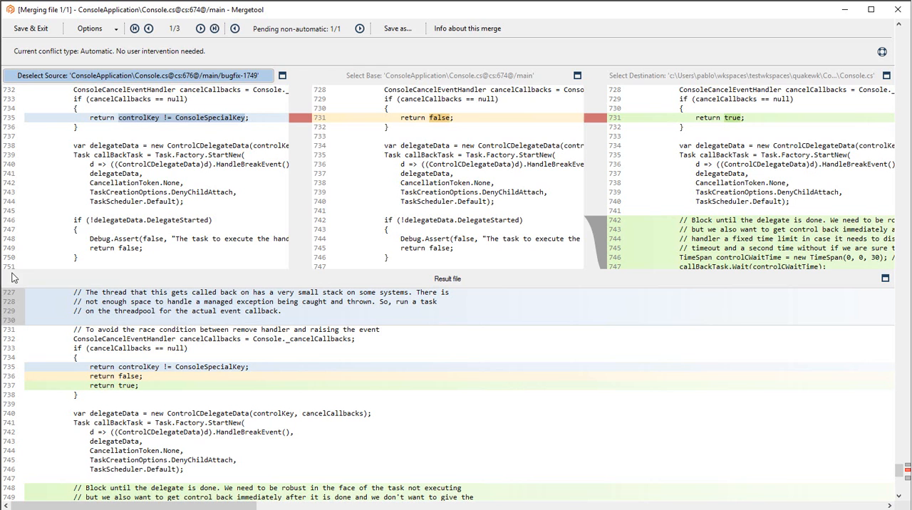
pyautogui.moveTo(245, 239)
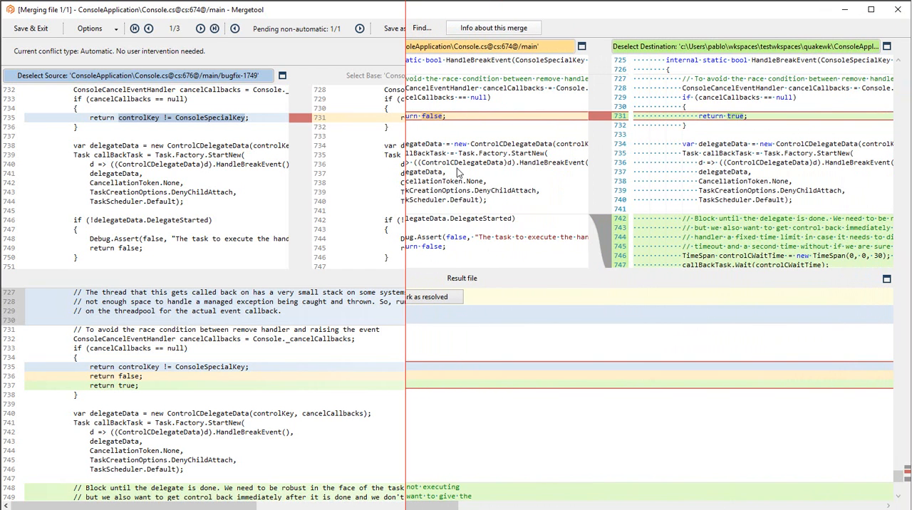
pyautogui.moveTo(746, 149)
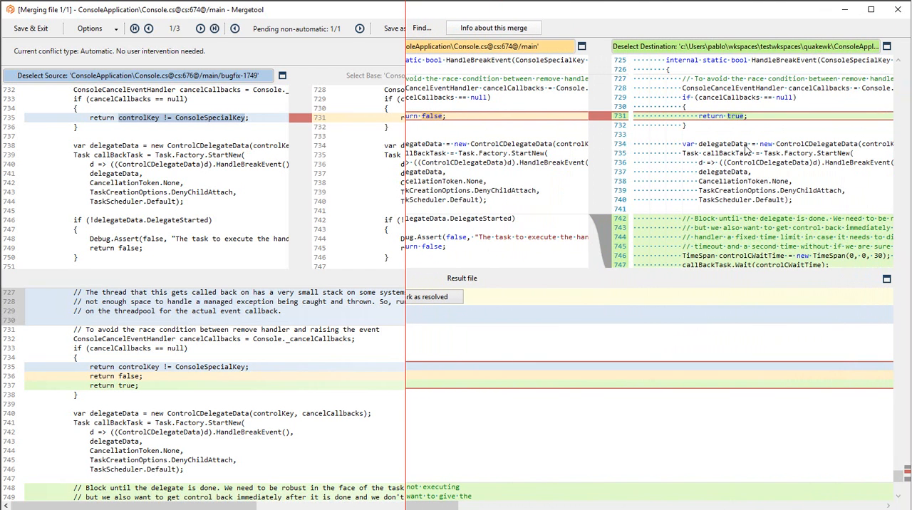